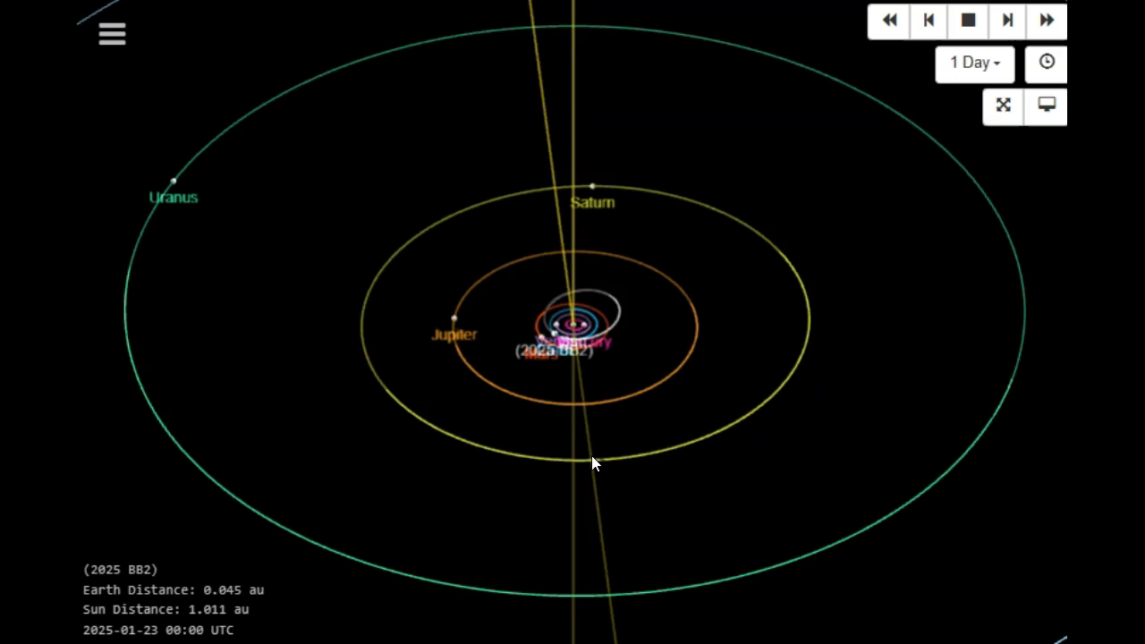
Step: Zoom in on the Sun and inner planets until 2025 BB2's orbit fills the view
left_click(576, 422)
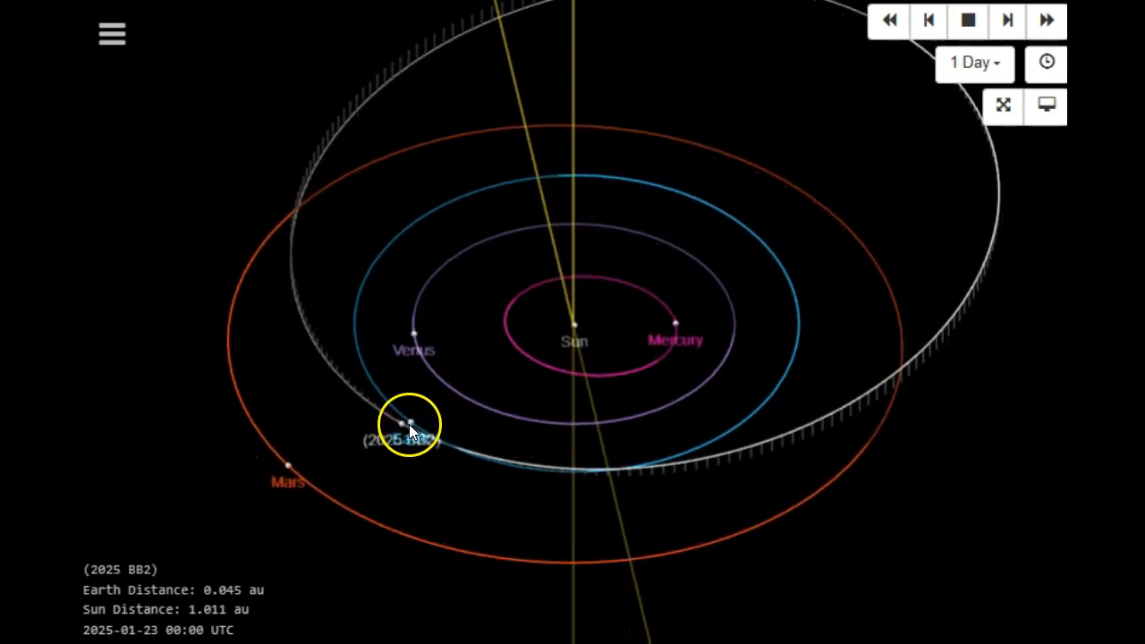
mouse_move(428, 548)
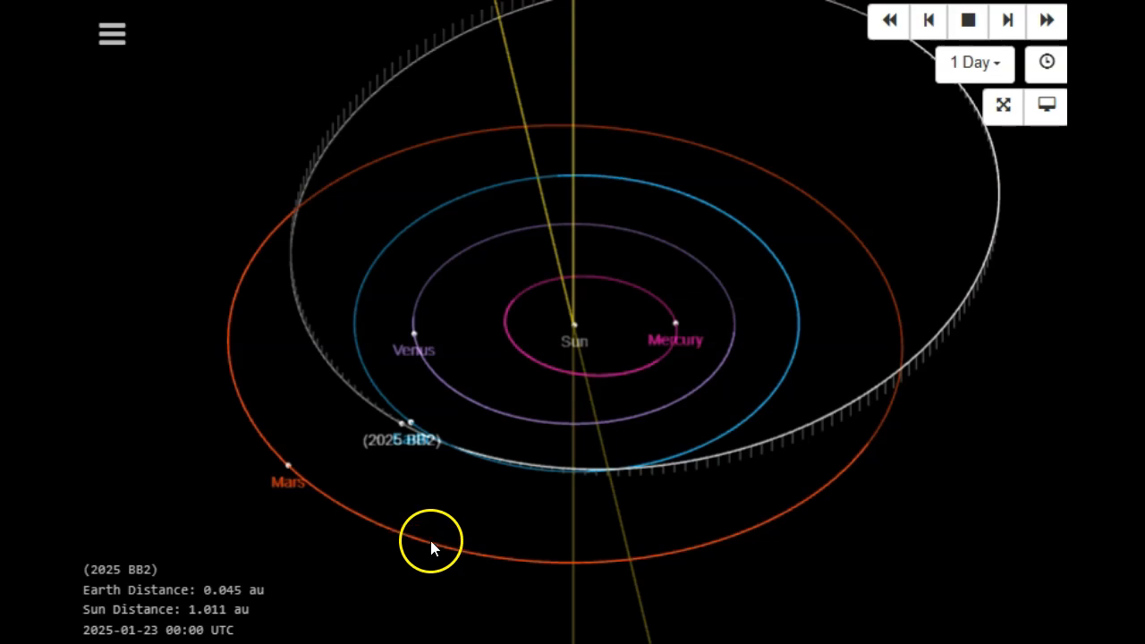
left_click_drag(433, 546, 505, 430)
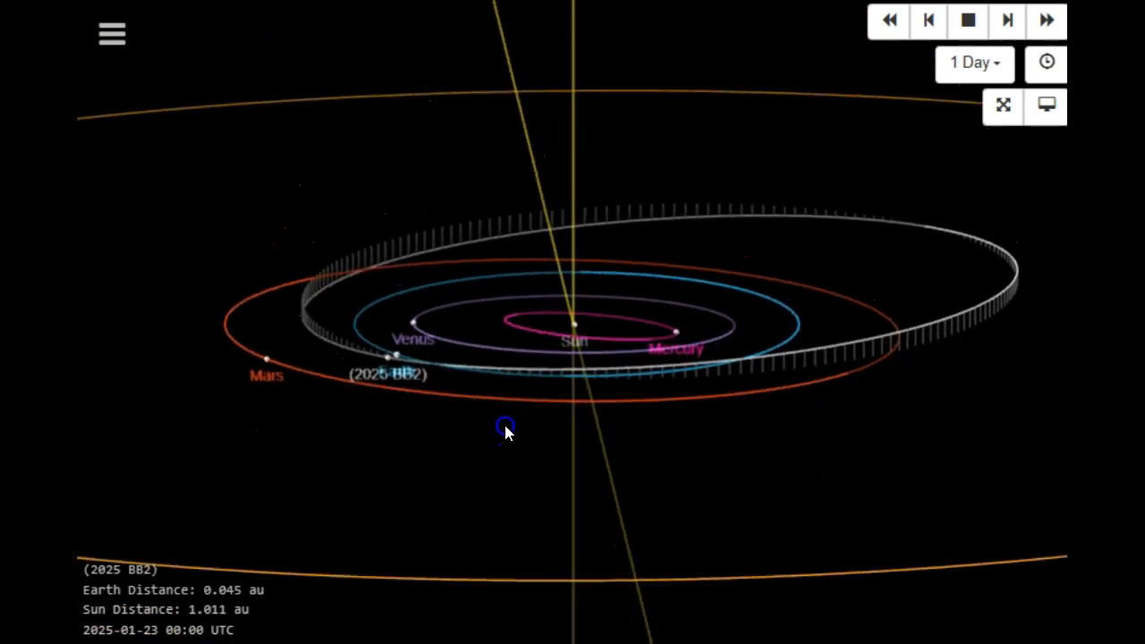
left_click_drag(505, 430, 573, 618)
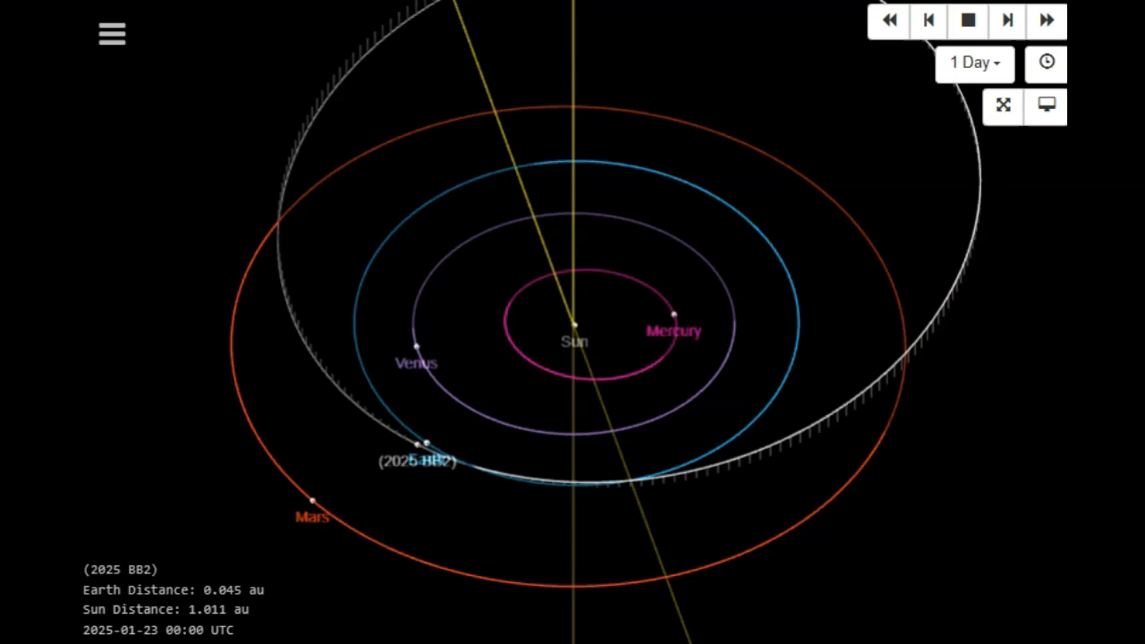
mouse_move(1008, 20)
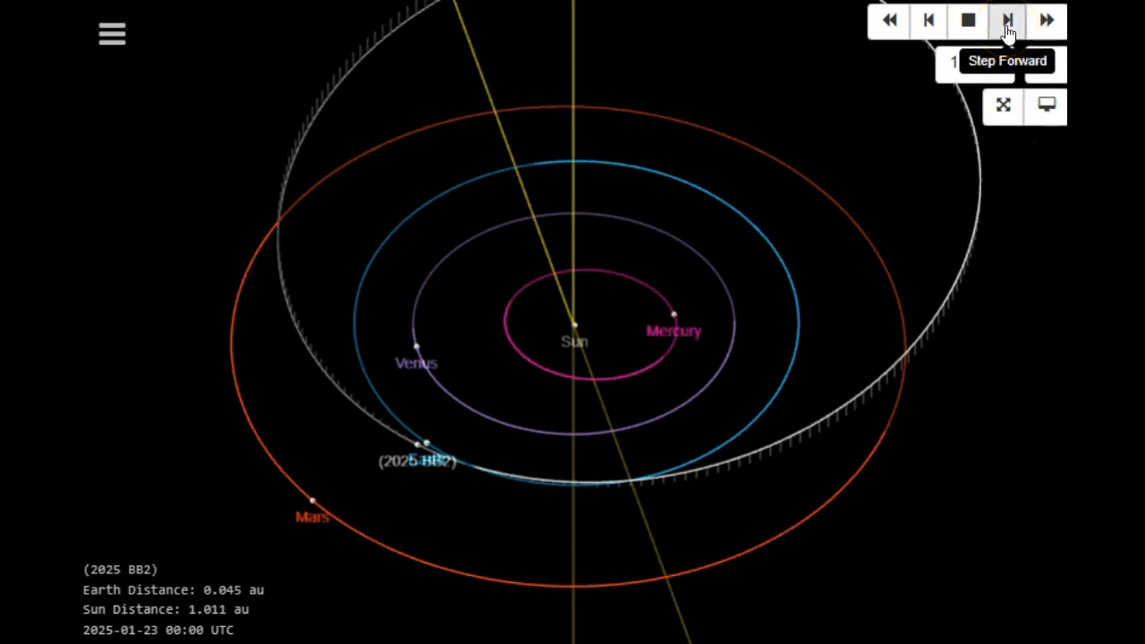
Step: Advance the simulation date from January 23 to February 1 as 2025 BB2 nears Earth
left_click(1009, 20)
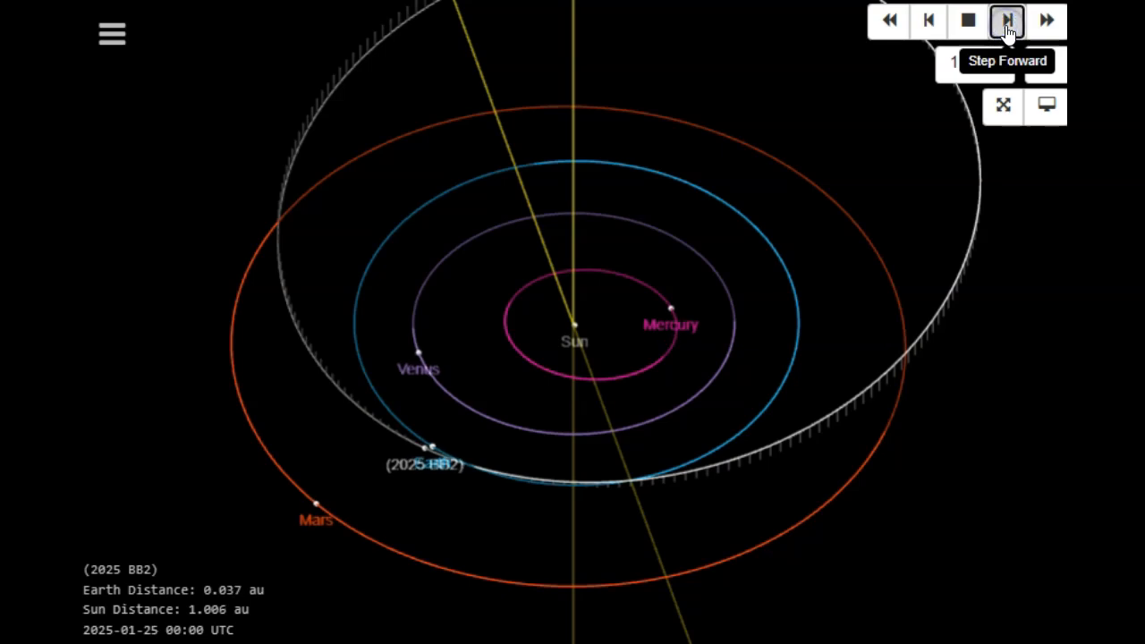
left_click(1006, 22)
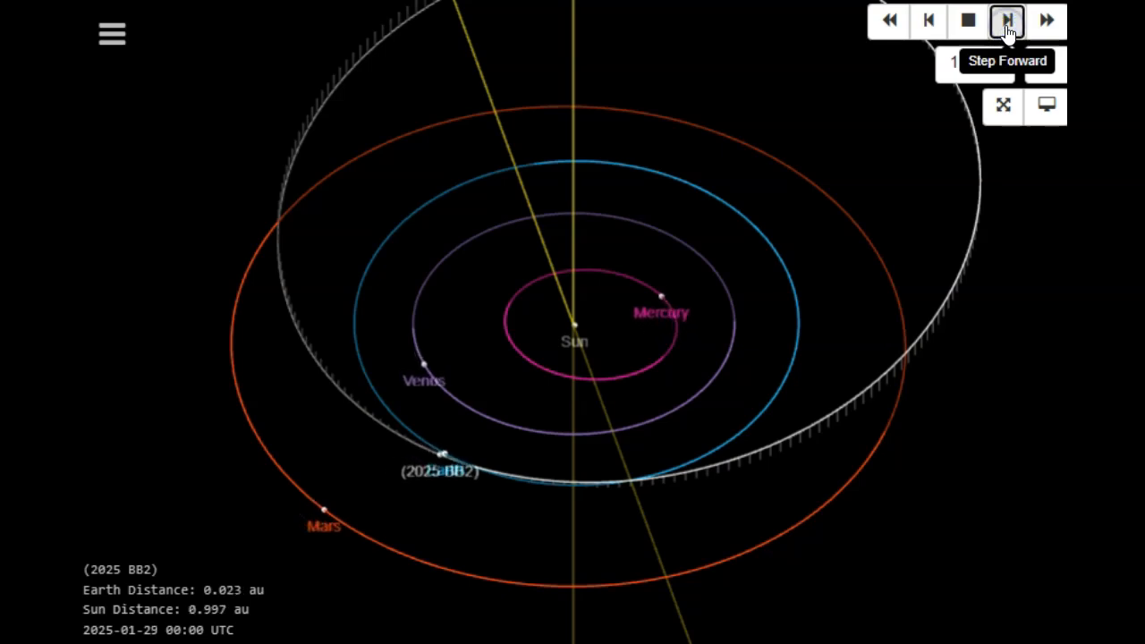
left_click(1004, 22)
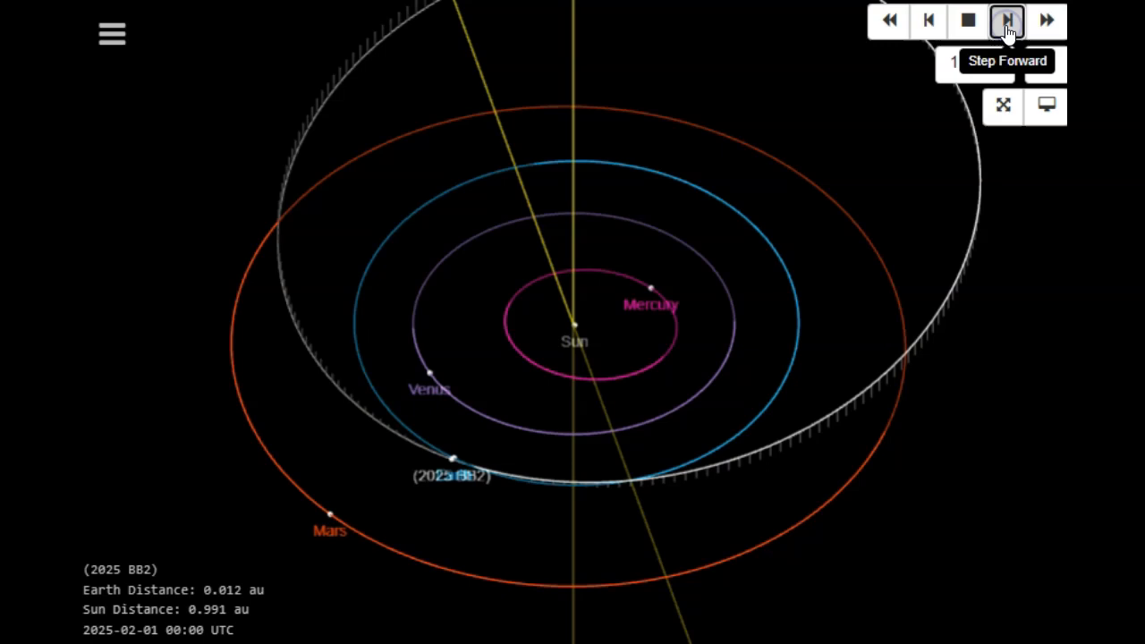
left_click(1004, 22)
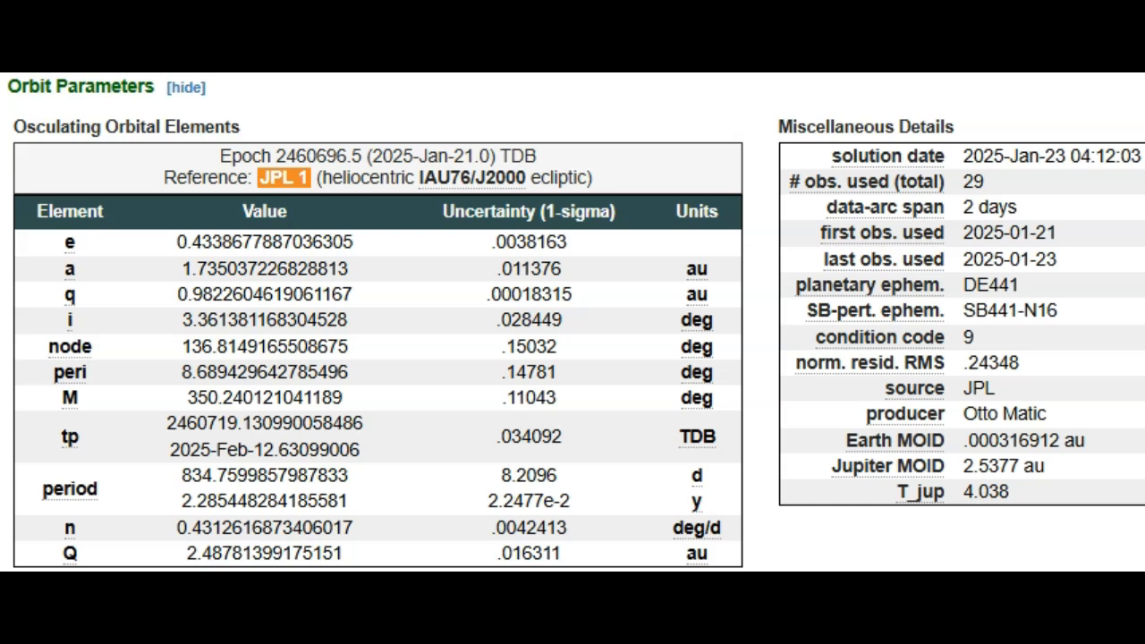
mouse_move(1099, 279)
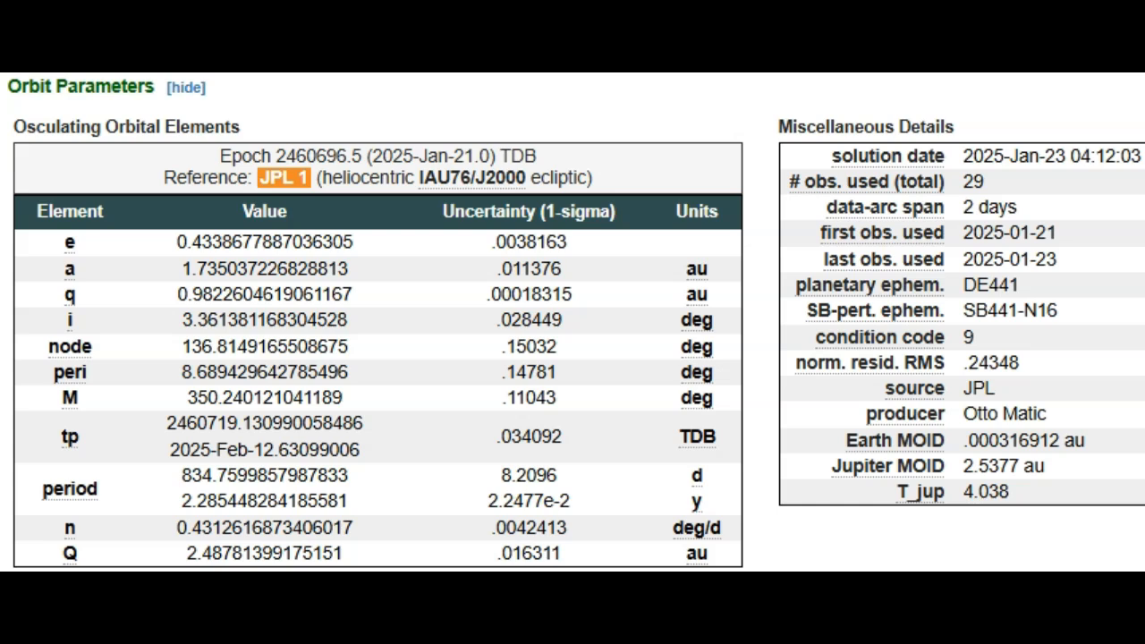
mouse_move(911, 394)
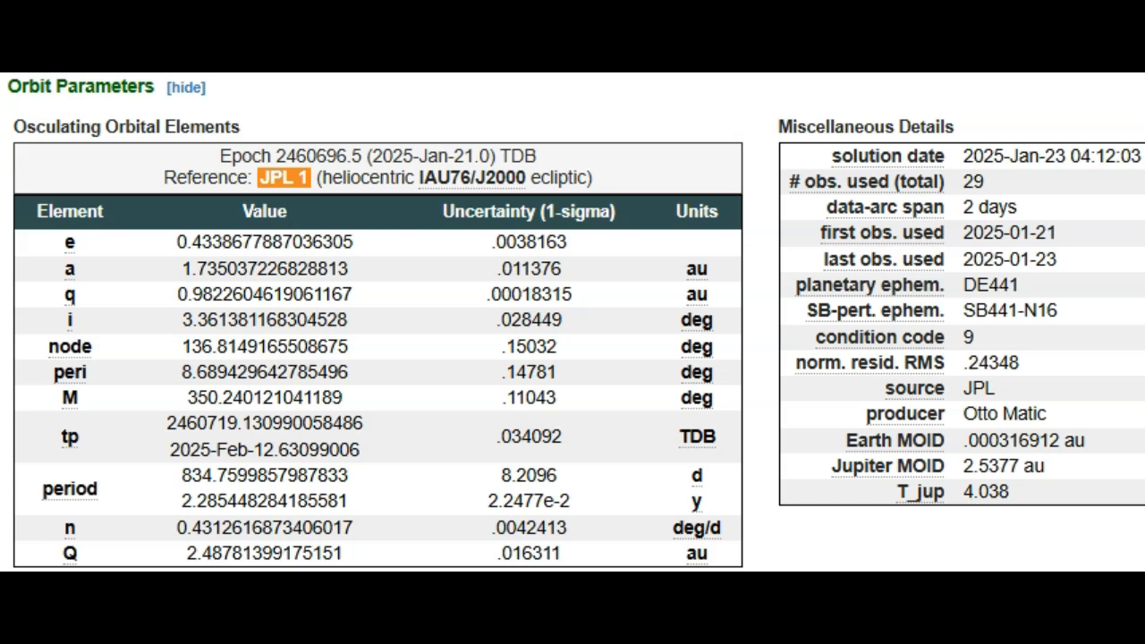
mouse_move(881, 337)
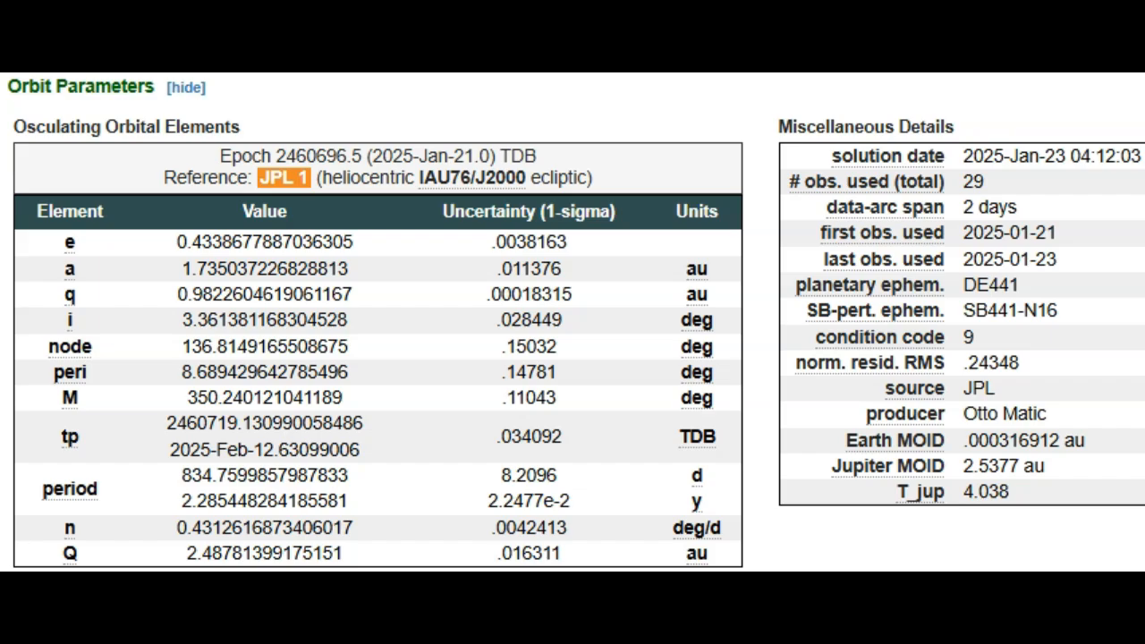
Step: Scroll down to 2025 BB2's orbital elements and miscellaneous details tables
scroll("down", 3)
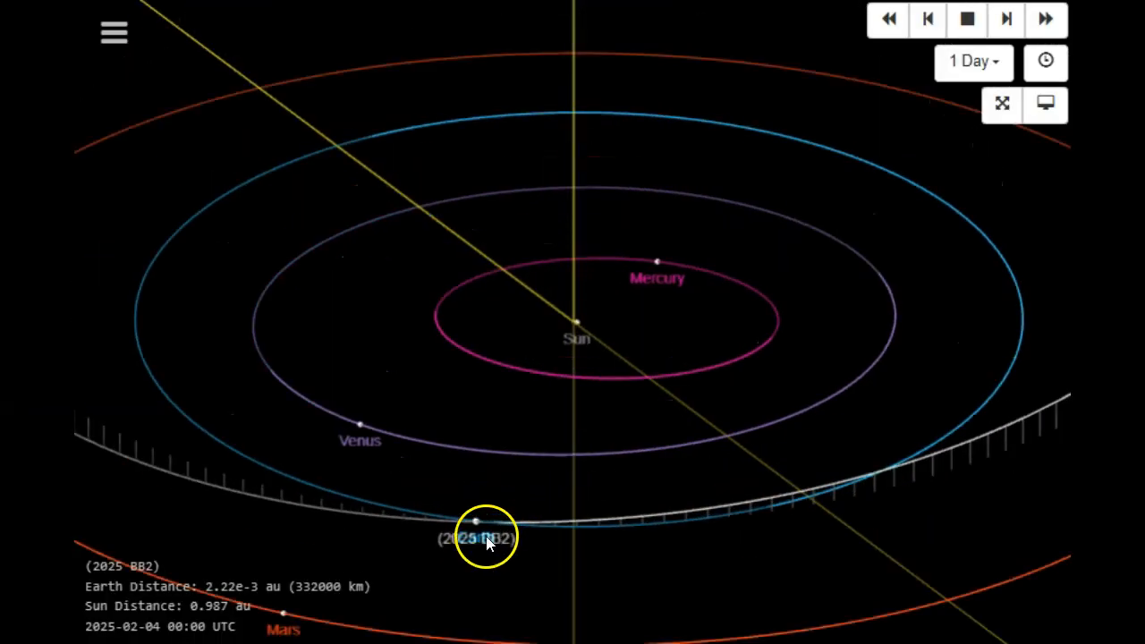
Step: Rotate and tilt the 3D view to inspect 2025 BB2's tilted orbit at the 332,000 km approach
left_click_drag(487, 537, 626, 479)
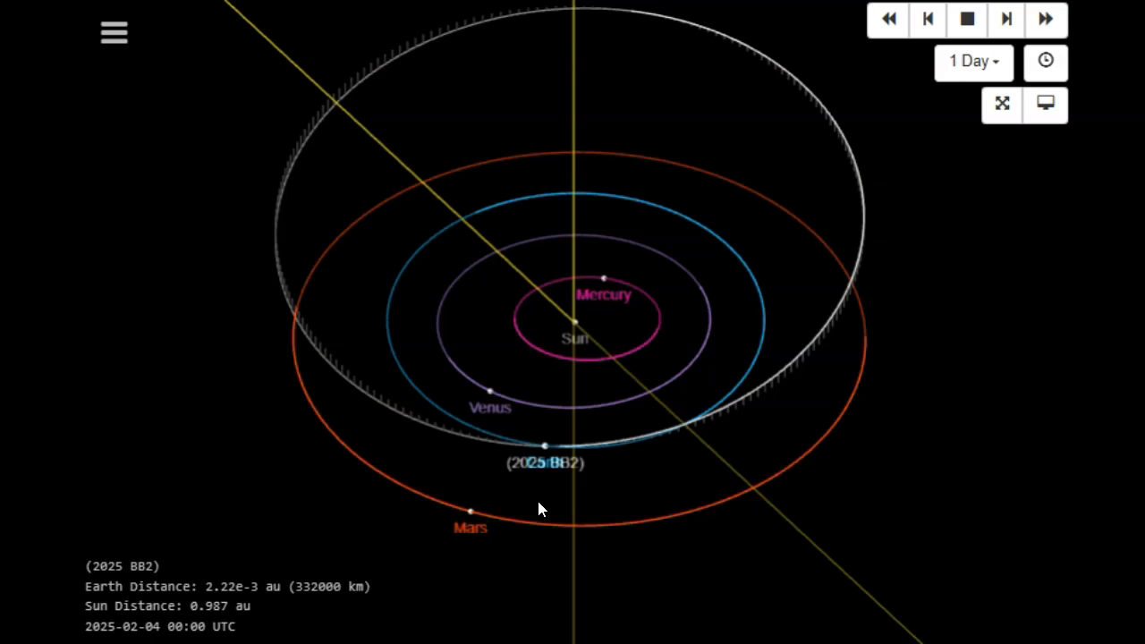
left_click_drag(540, 509, 616, 480)
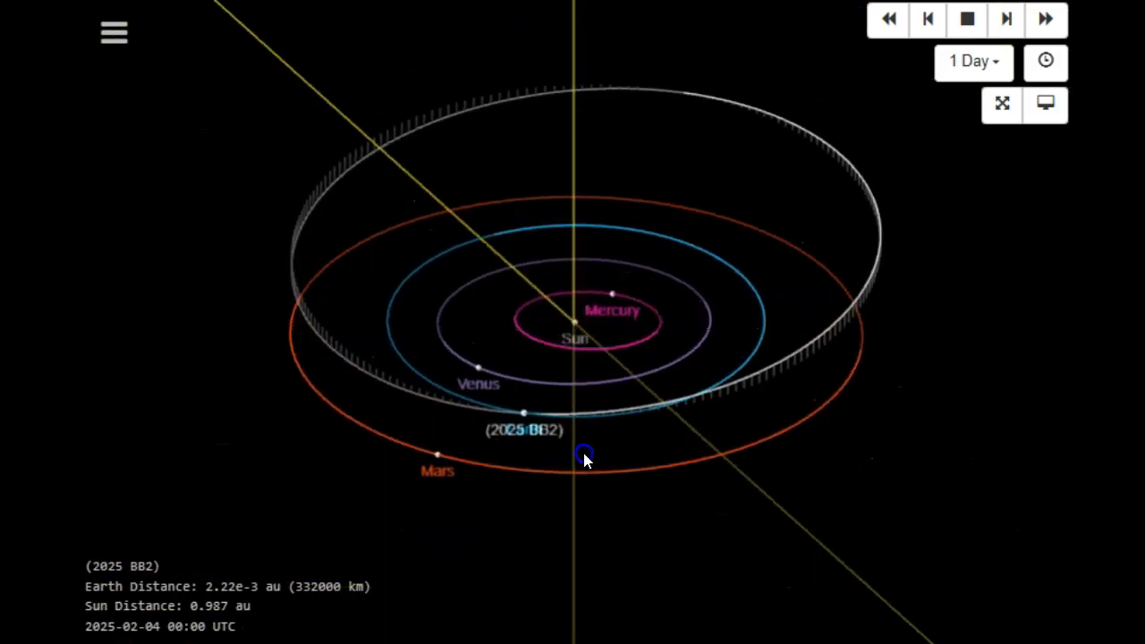
left_click_drag(586, 459, 528, 487)
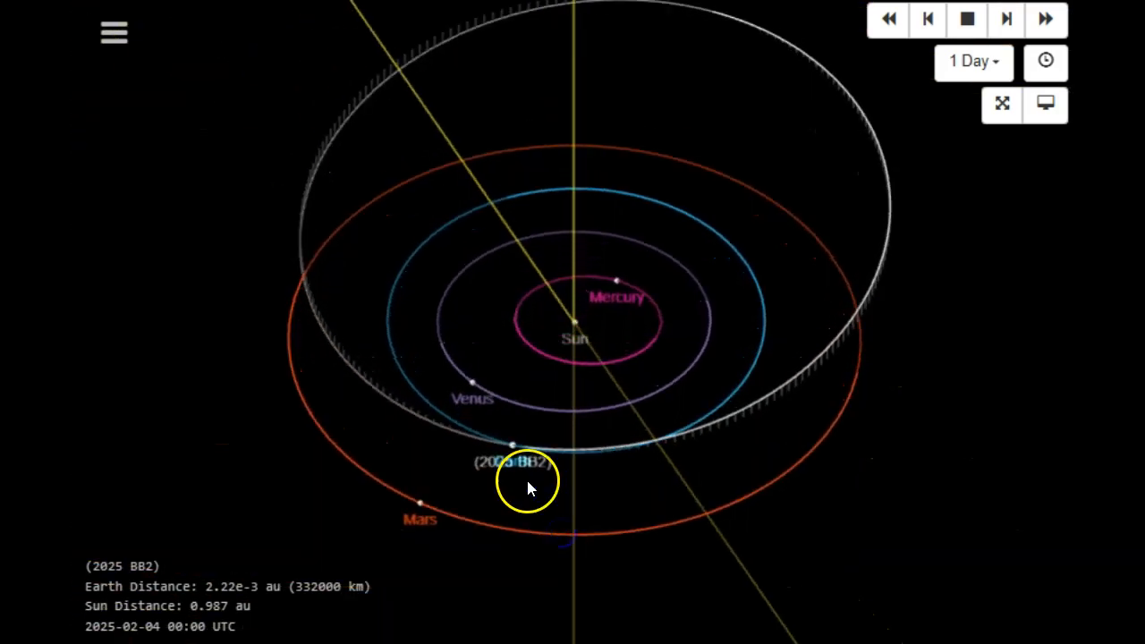